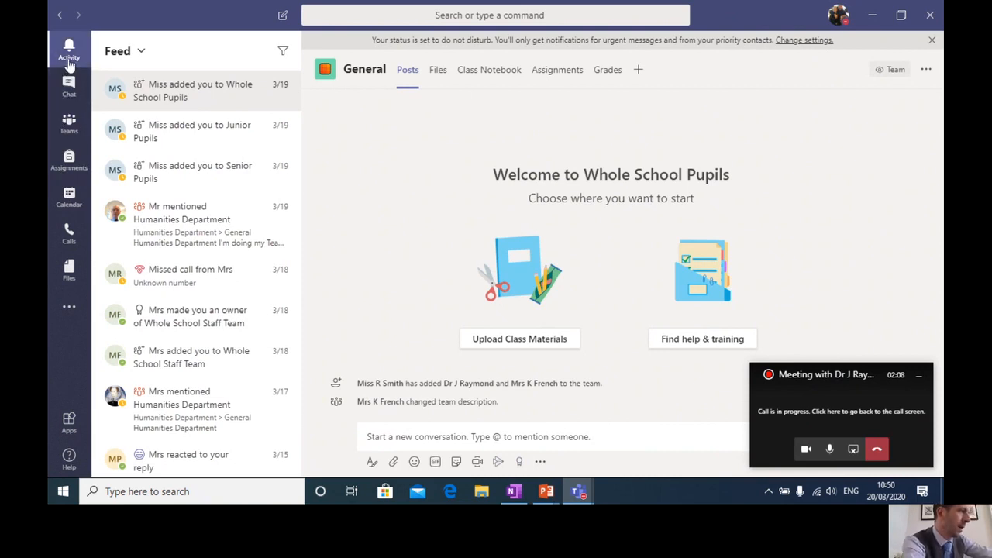
pyautogui.moveTo(164, 147)
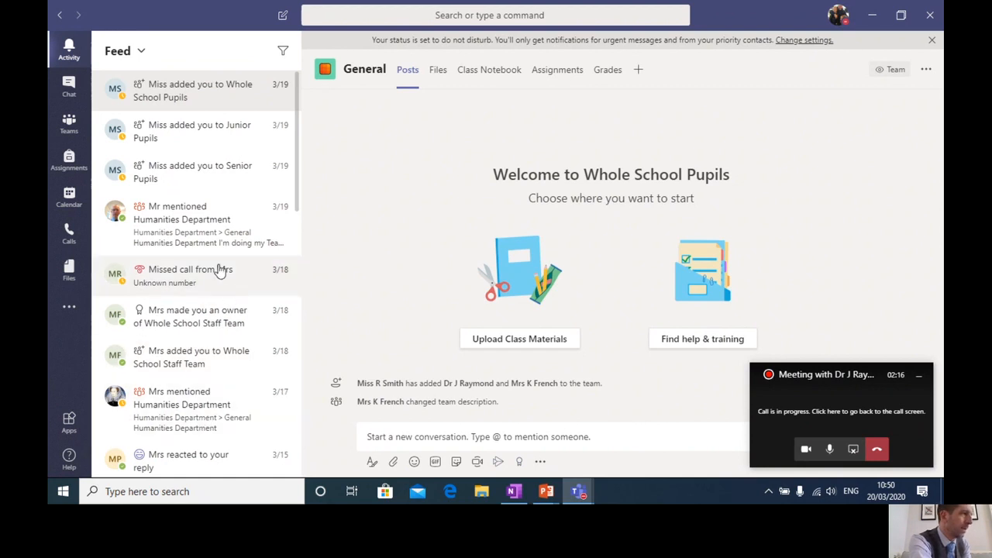
pyautogui.moveTo(186, 214)
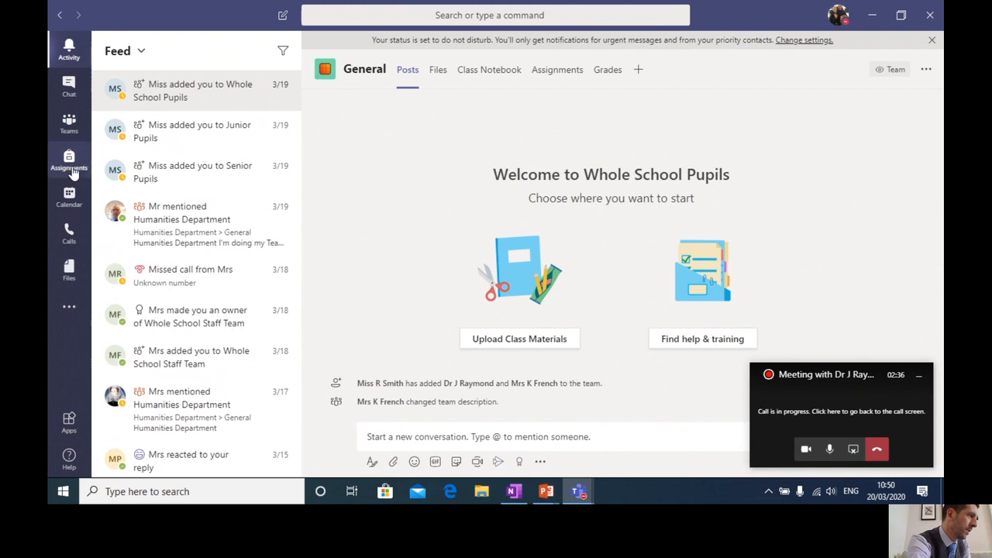
pyautogui.moveTo(68, 130)
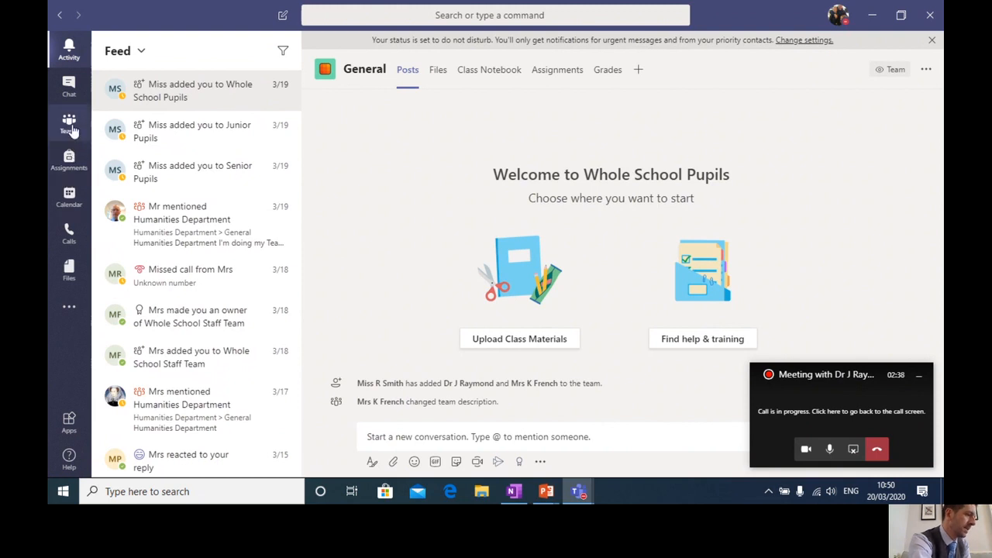
# Show the All teams grid listing SLT, Year 9 History and Whole Staff.
pyautogui.click(69, 124)
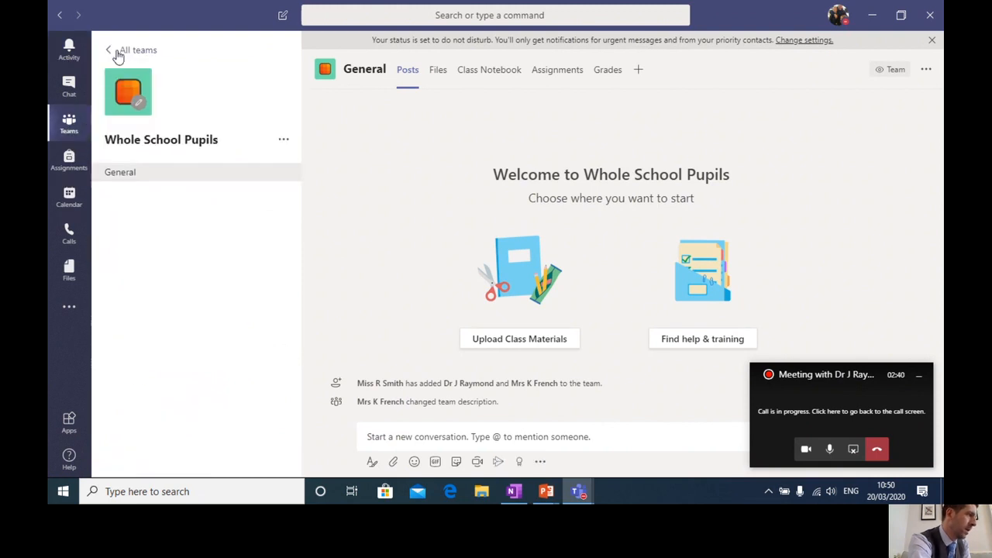
pyautogui.click(112, 50)
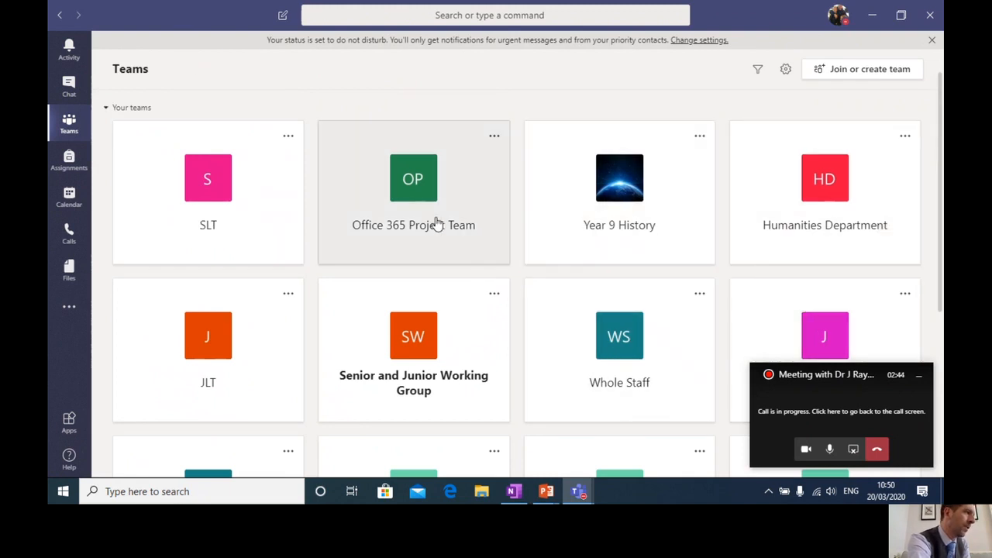
pyautogui.moveTo(482, 326)
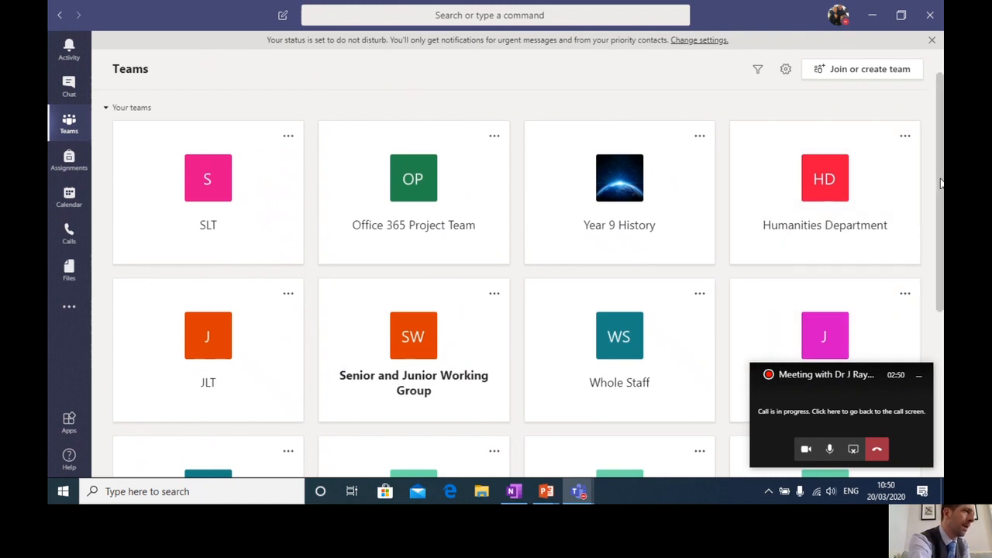
pyautogui.moveTo(665, 236)
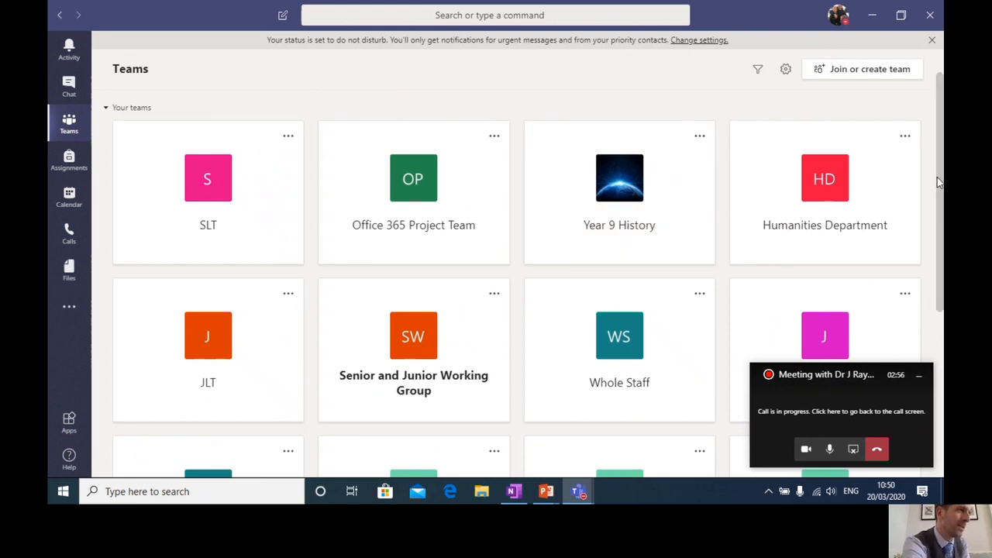
pyautogui.scroll(-3)
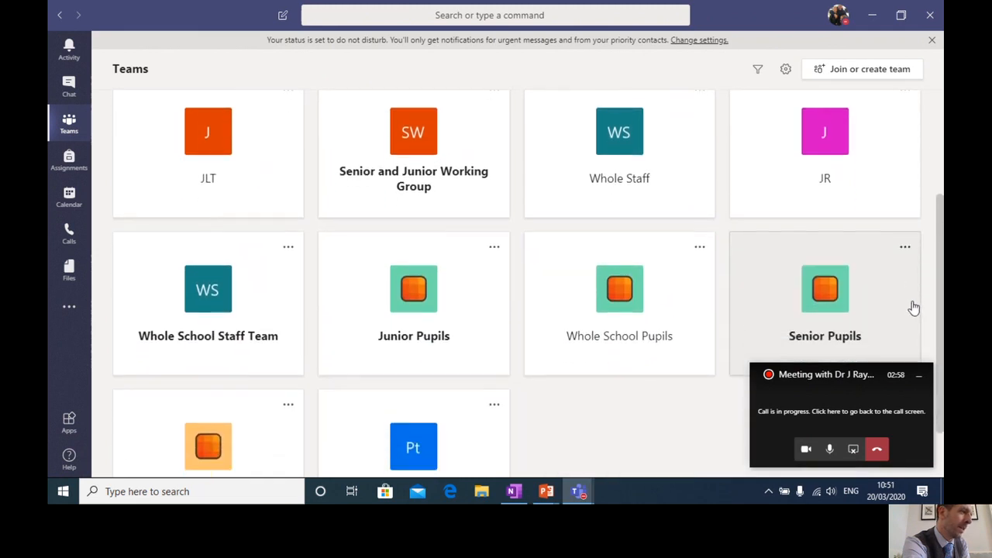
pyautogui.scroll(-3)
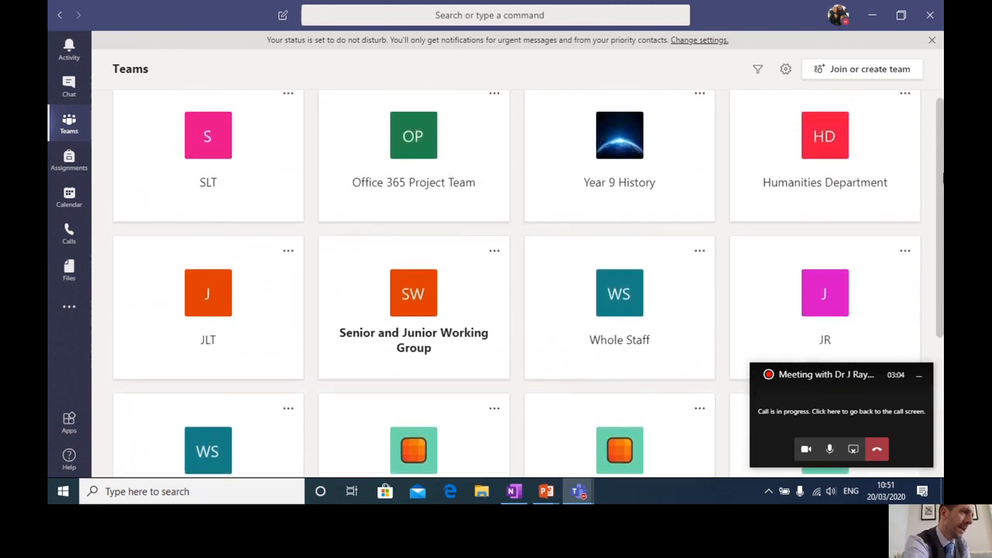
pyautogui.moveTo(433, 181)
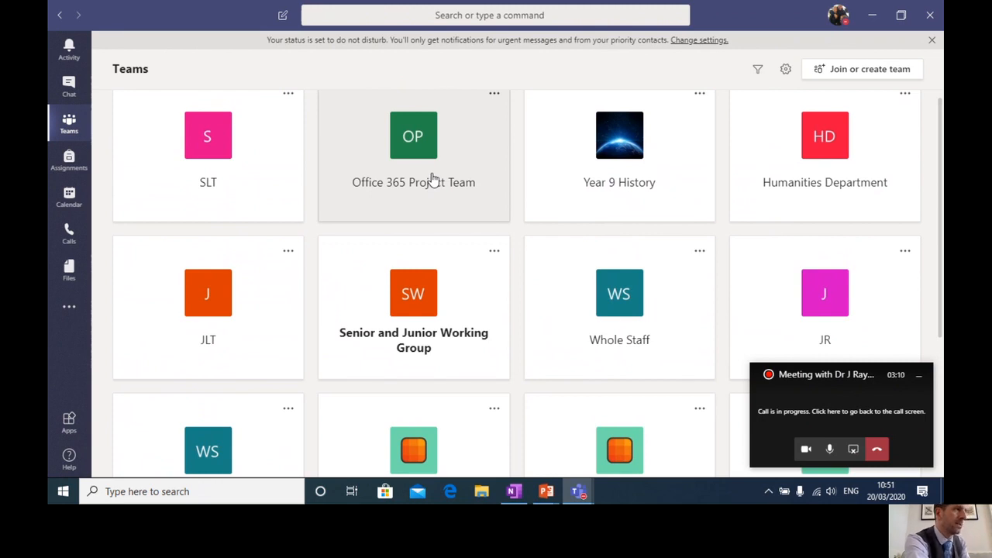
pyautogui.moveTo(459, 261)
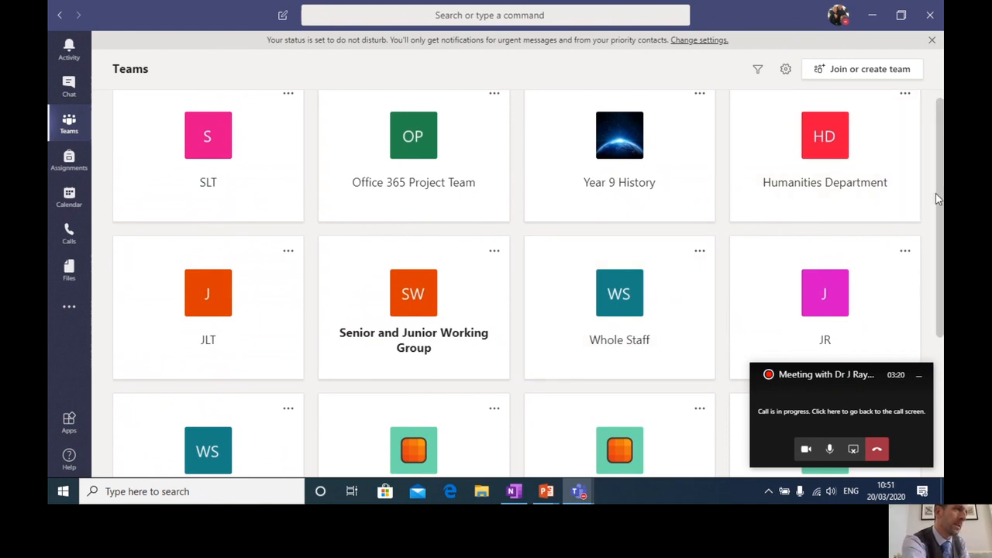
pyautogui.scroll(-3)
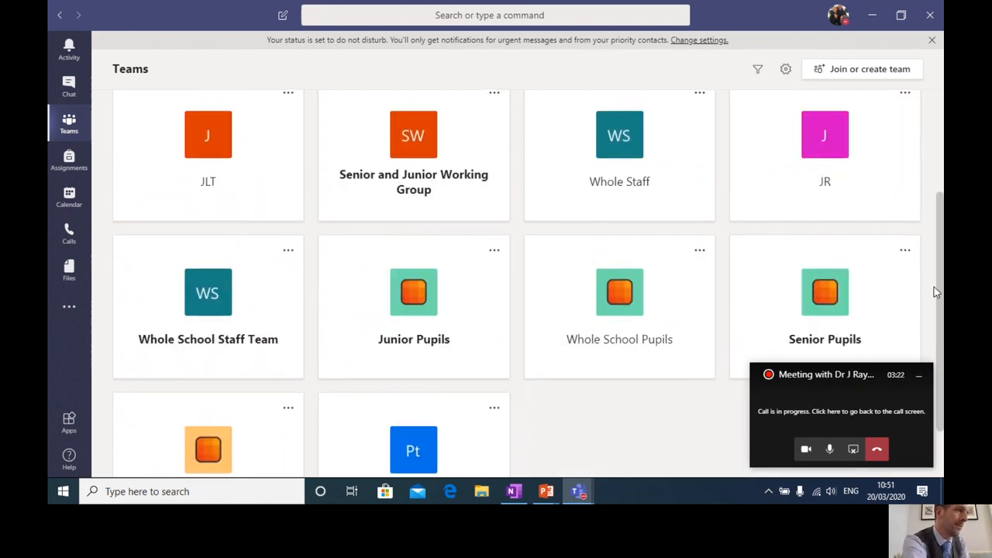
pyautogui.scroll(-3)
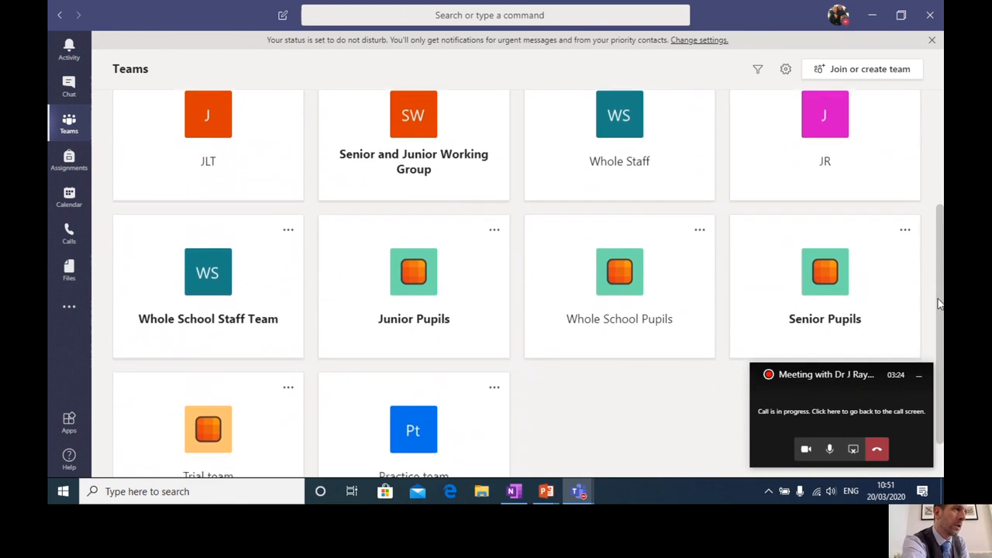
pyautogui.scroll(-3)
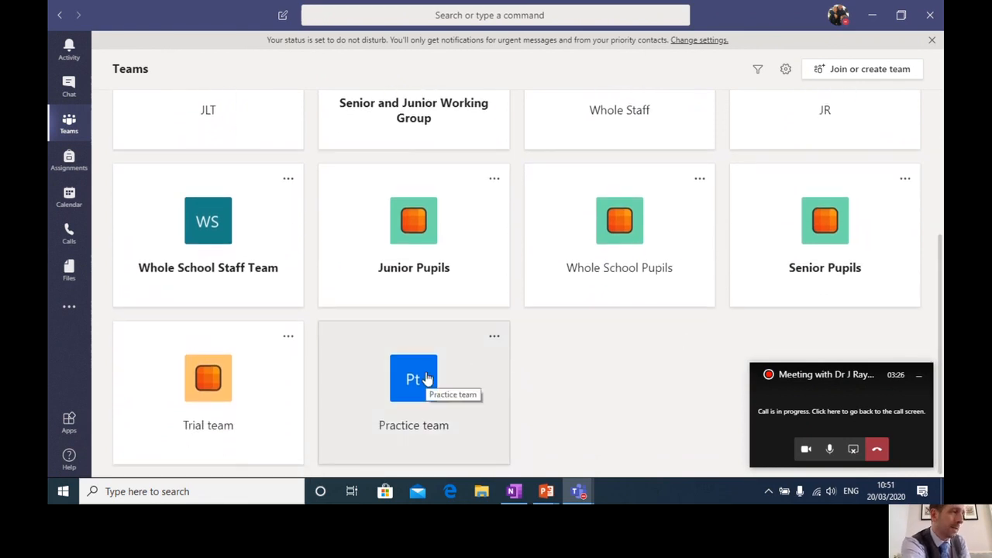
# Enter the Practice team so its General channel posts appear.
pyautogui.click(412, 378)
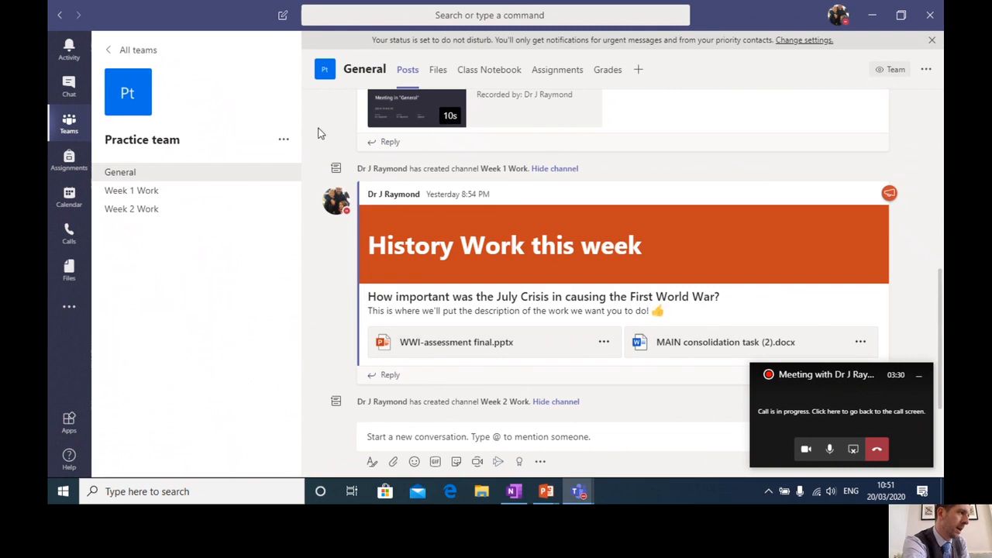
pyautogui.moveTo(937, 292)
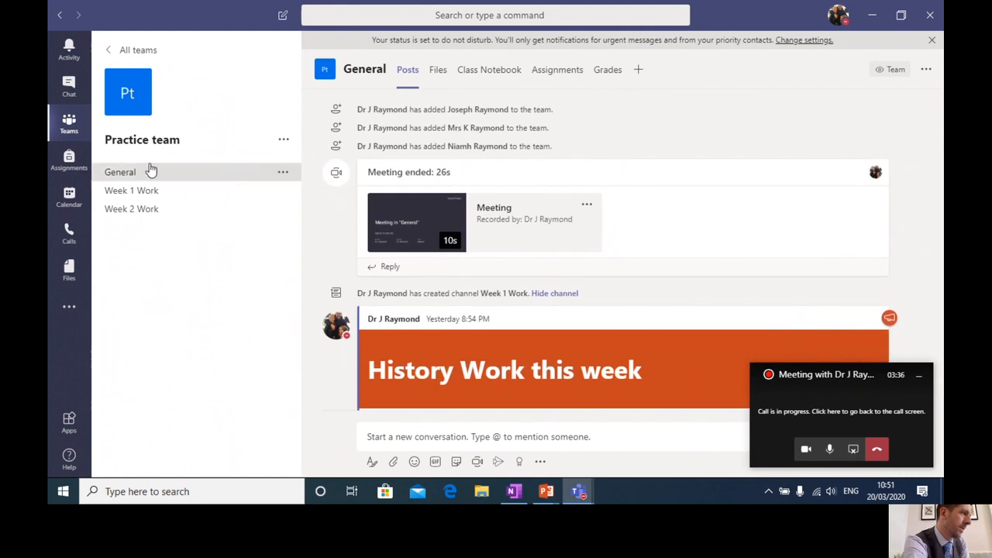
pyautogui.moveTo(117, 178)
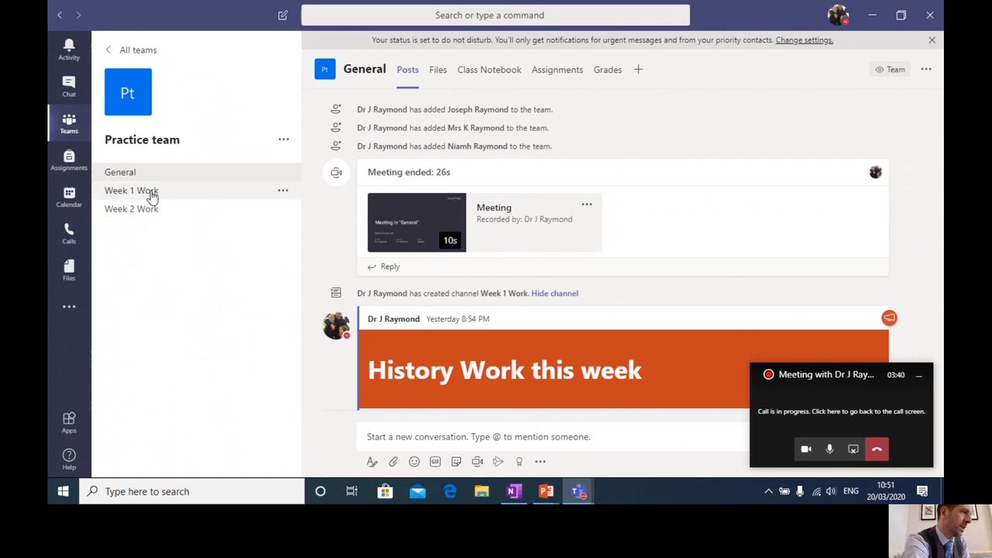
pyautogui.moveTo(146, 208)
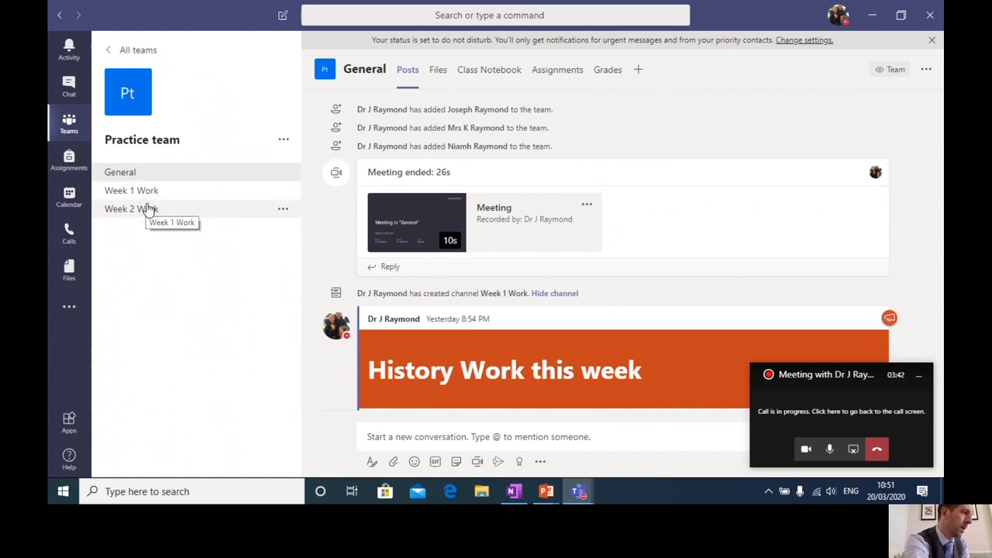
pyautogui.moveTo(132, 172)
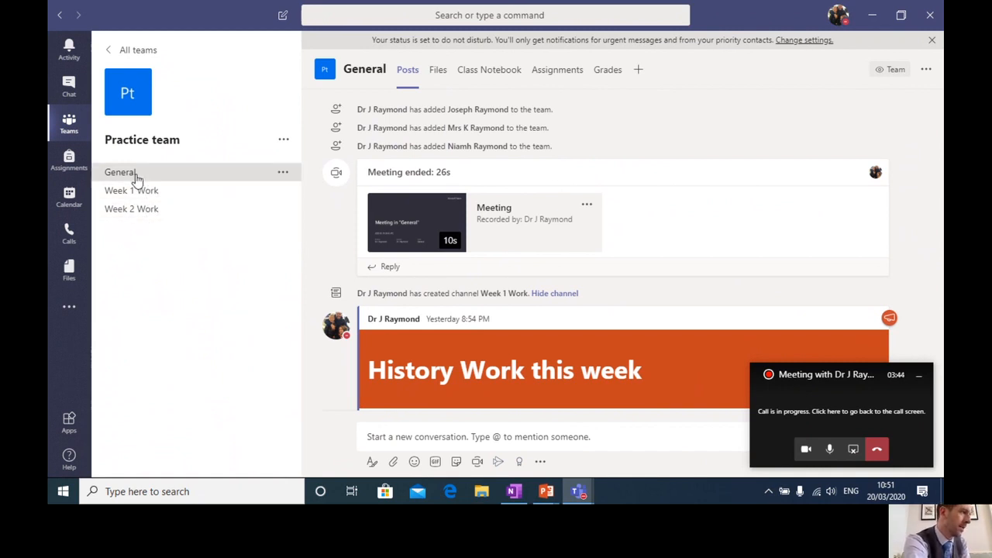
pyautogui.moveTo(136, 176)
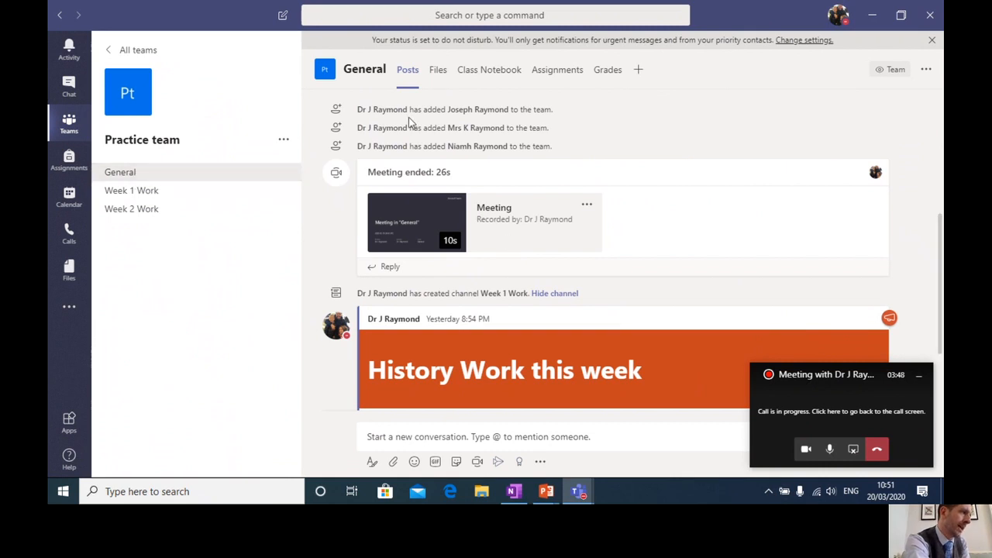
pyautogui.moveTo(386, 76)
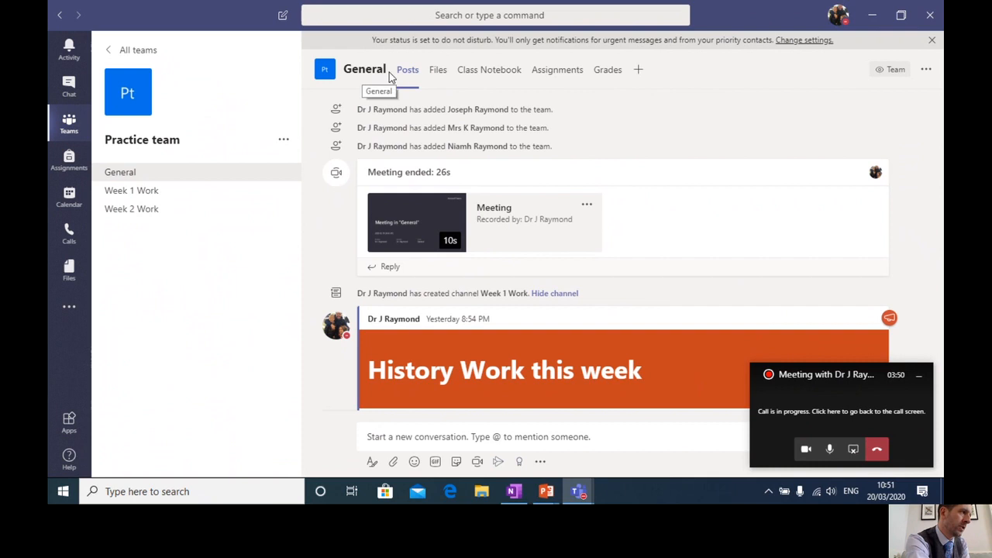
pyautogui.moveTo(522, 77)
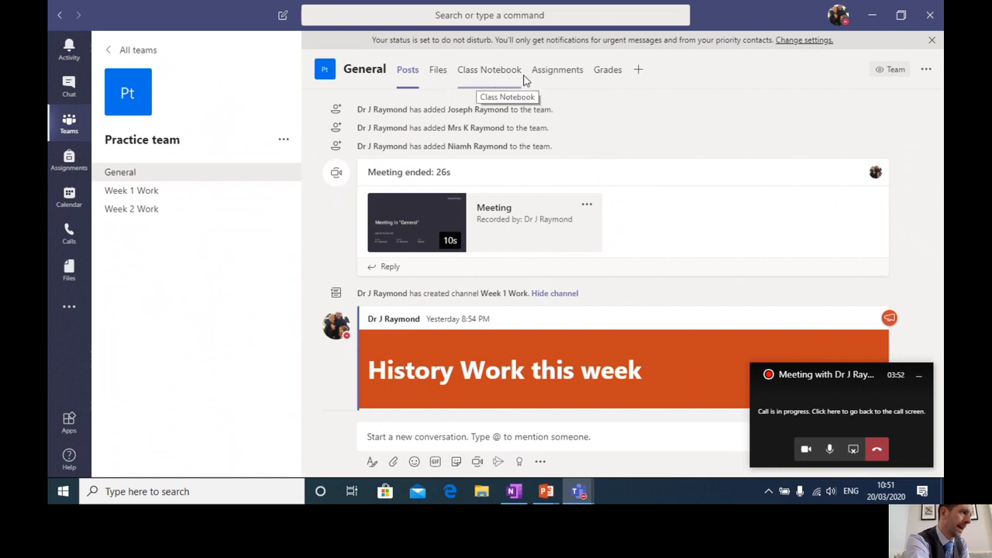
pyautogui.moveTo(462, 78)
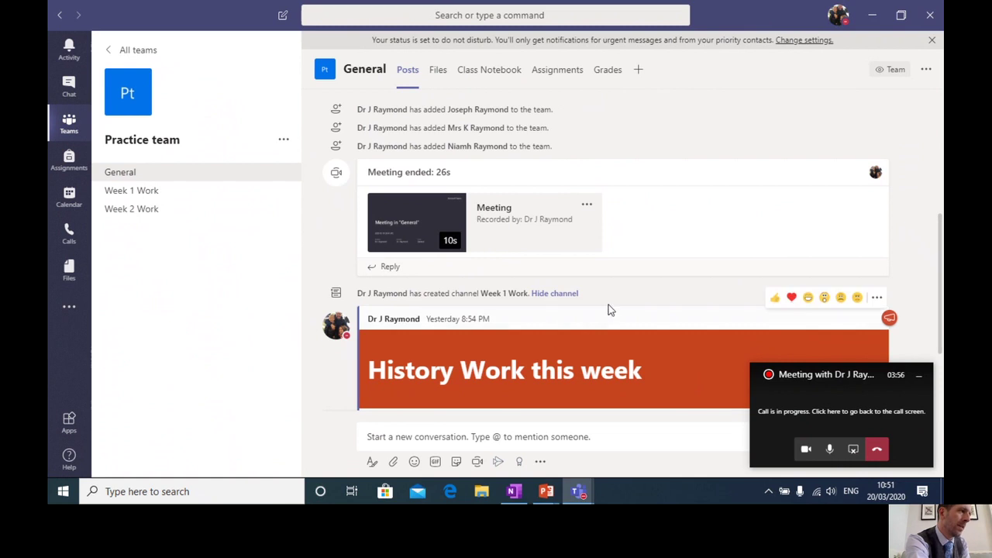
pyautogui.moveTo(623, 259)
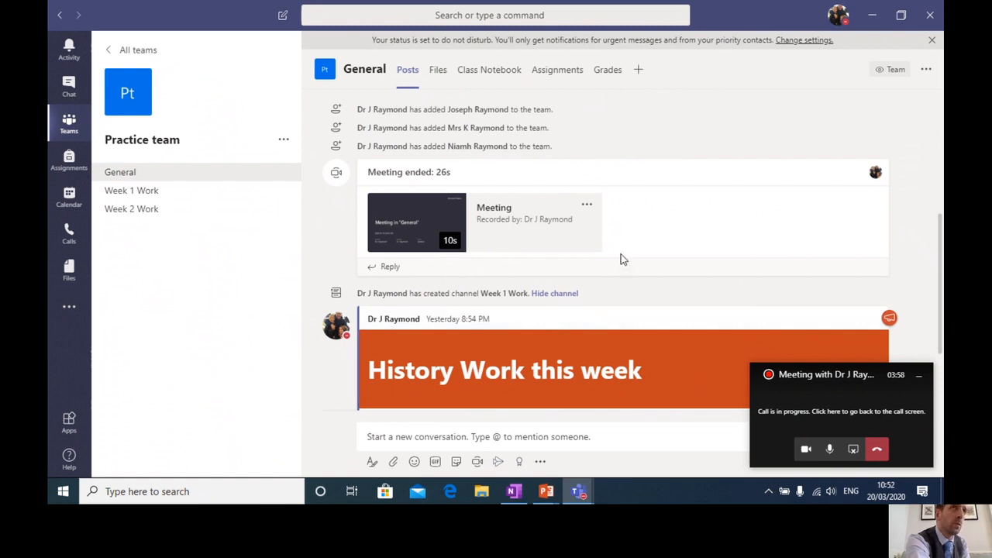
pyautogui.moveTo(673, 239)
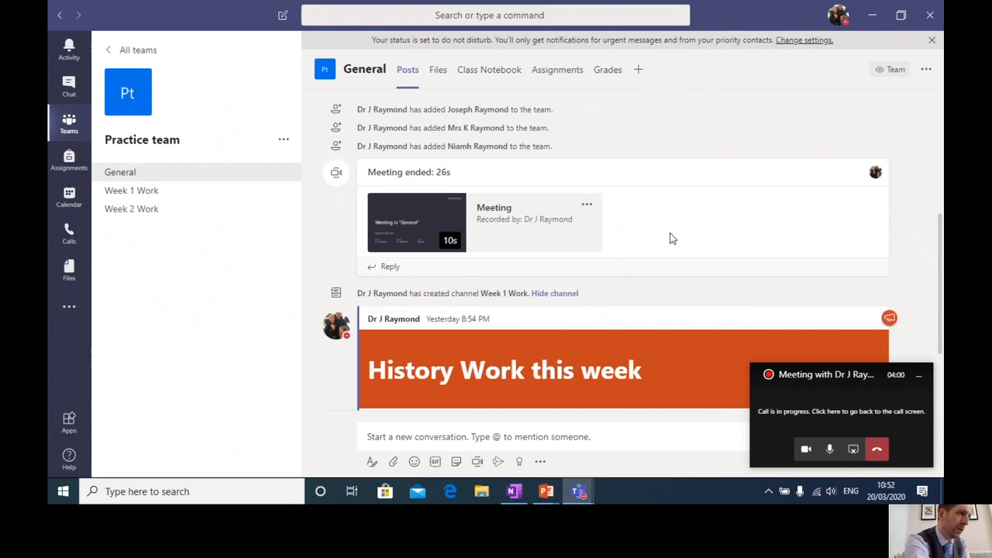
pyautogui.moveTo(736, 254)
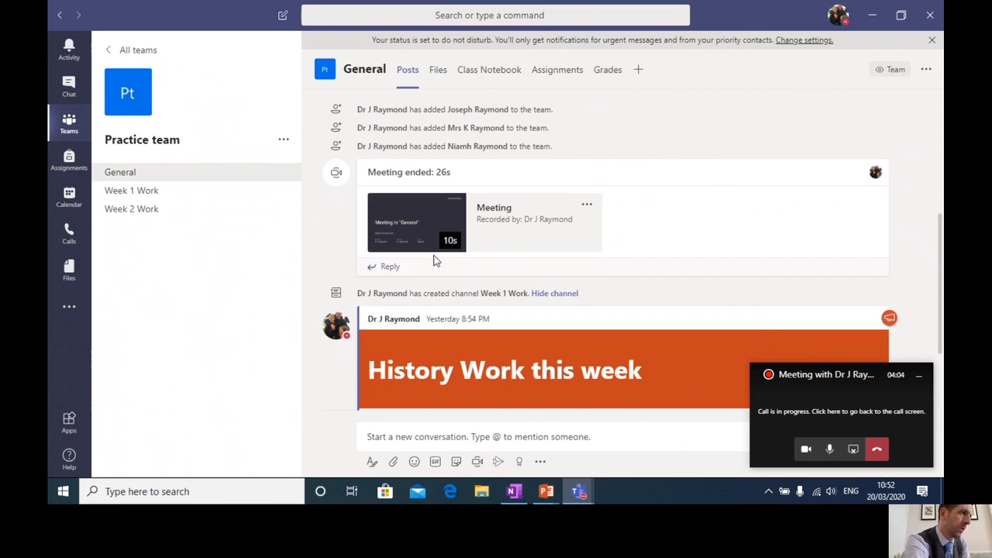
pyautogui.moveTo(456, 260)
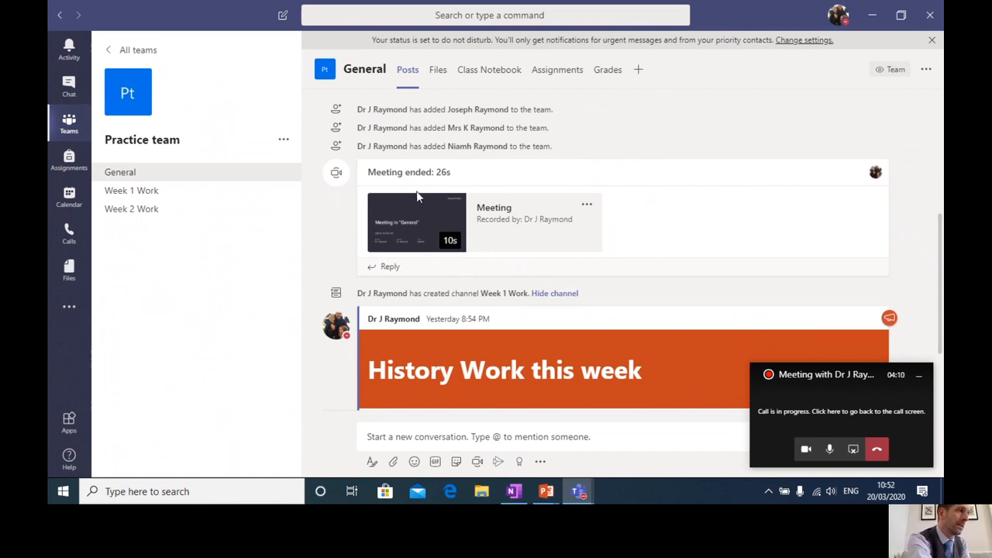
pyautogui.moveTo(432, 212)
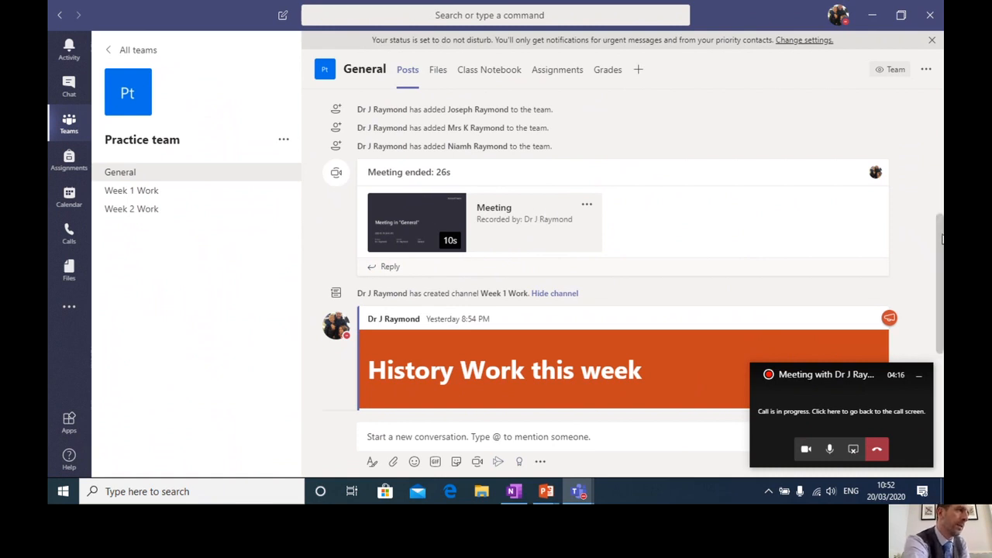
pyautogui.scroll(-3)
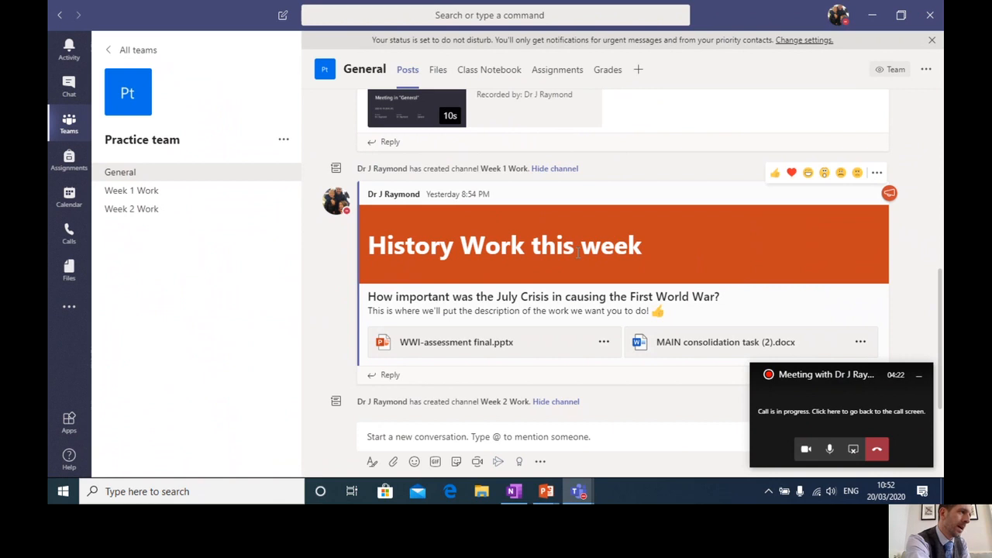
pyautogui.moveTo(406, 276)
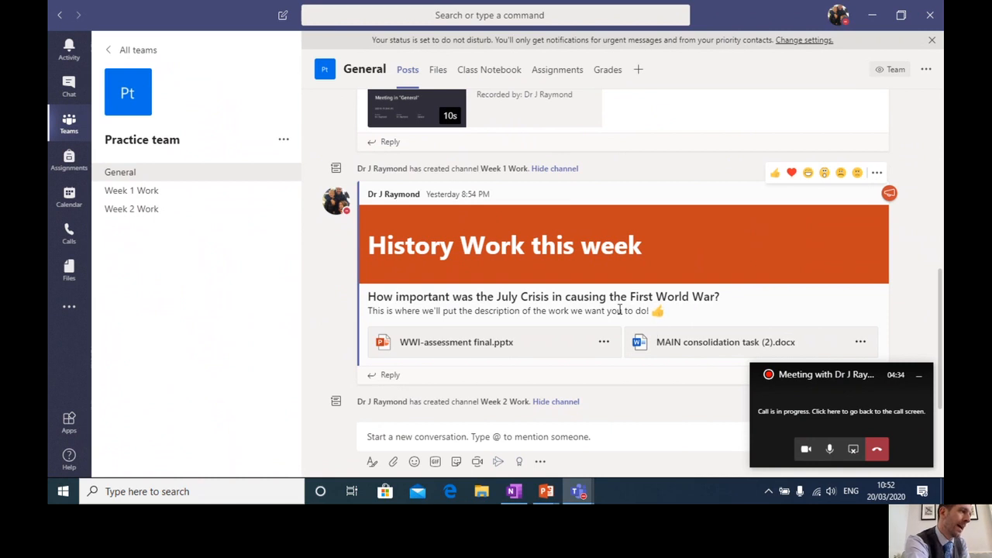
pyautogui.moveTo(583, 331)
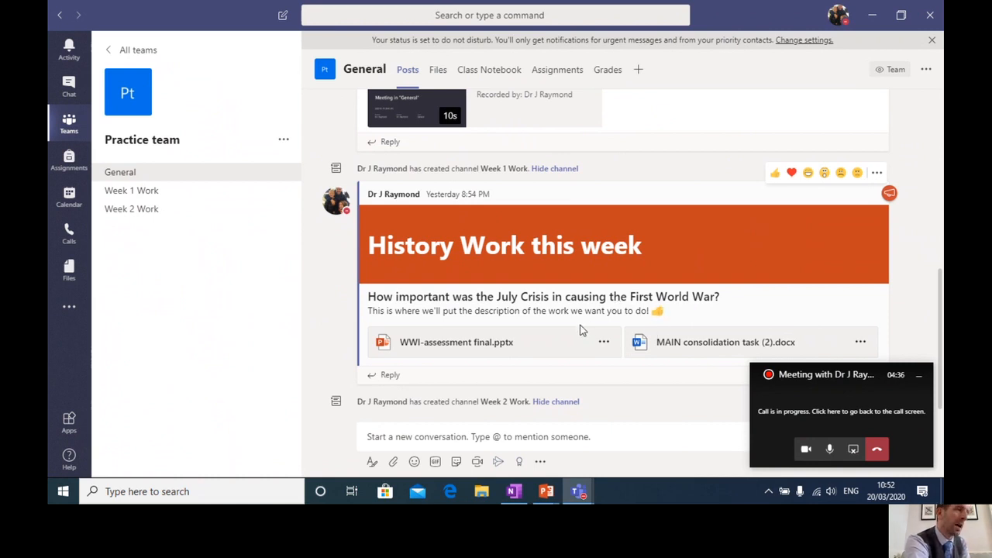
pyautogui.moveTo(700, 341)
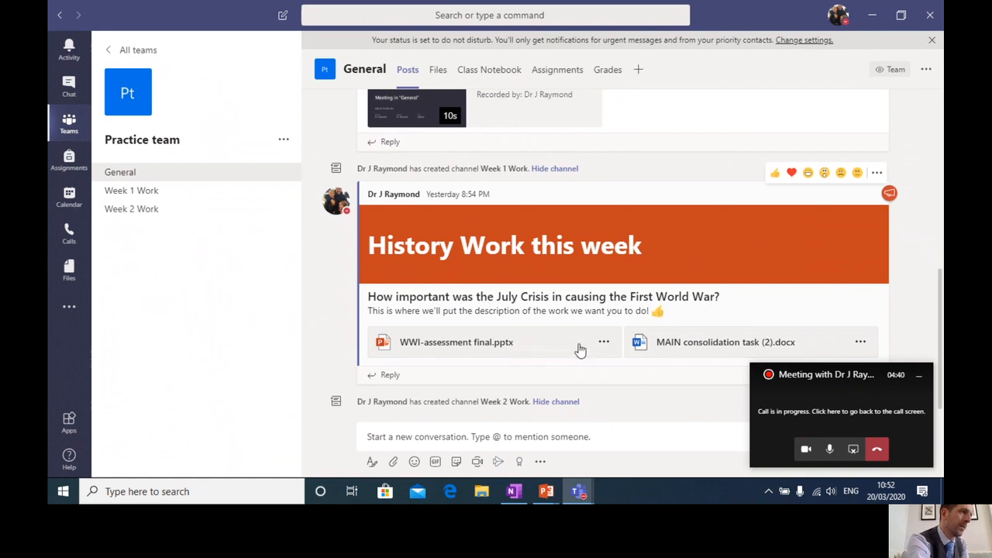
pyautogui.moveTo(698, 354)
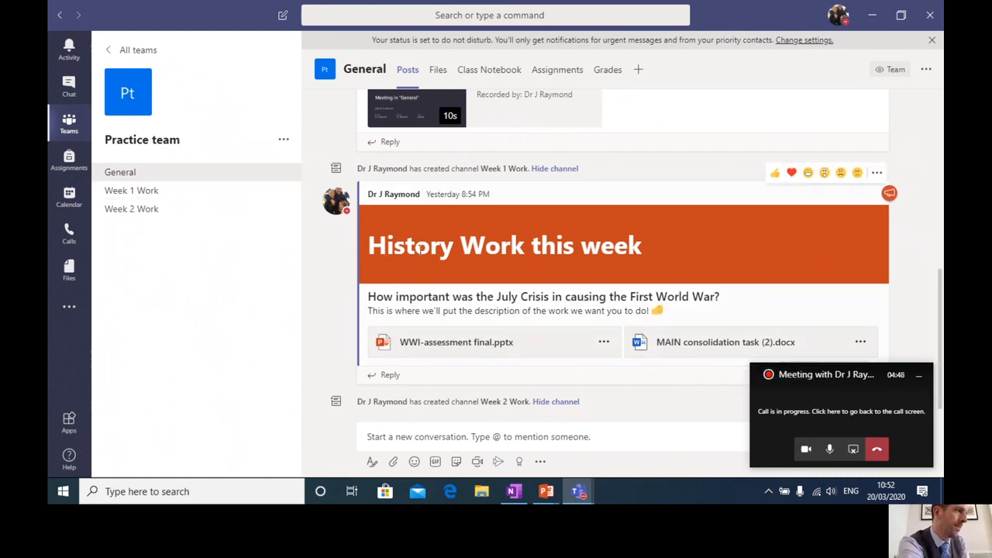
pyautogui.moveTo(344, 234)
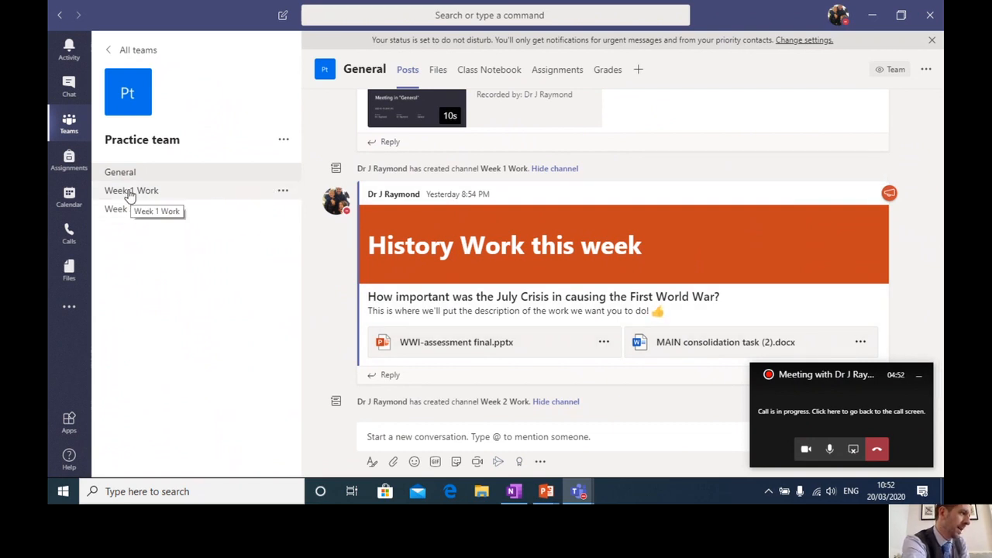
pyautogui.moveTo(128, 200)
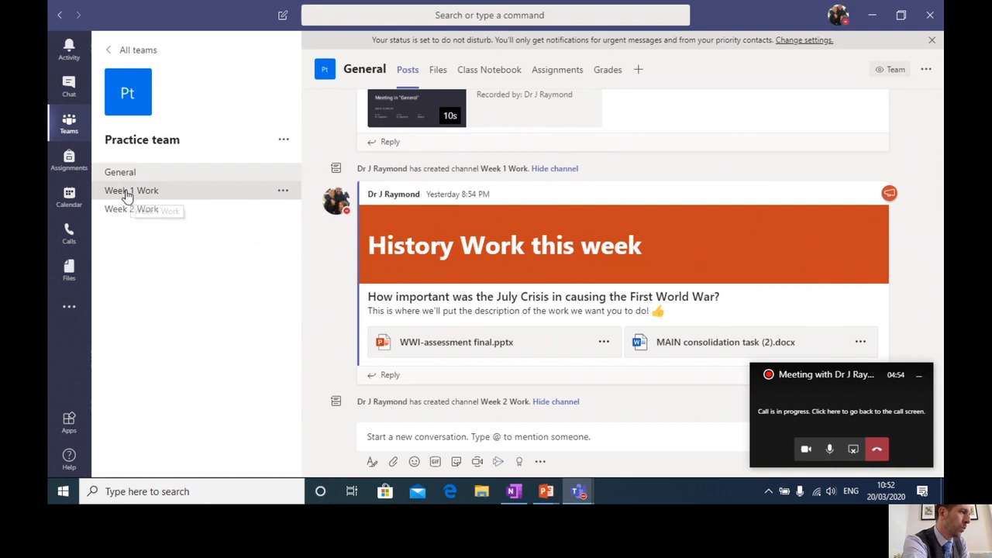
# Go to the Week 1 Work channel and start a new conversation in its class chat.
pyautogui.click(131, 189)
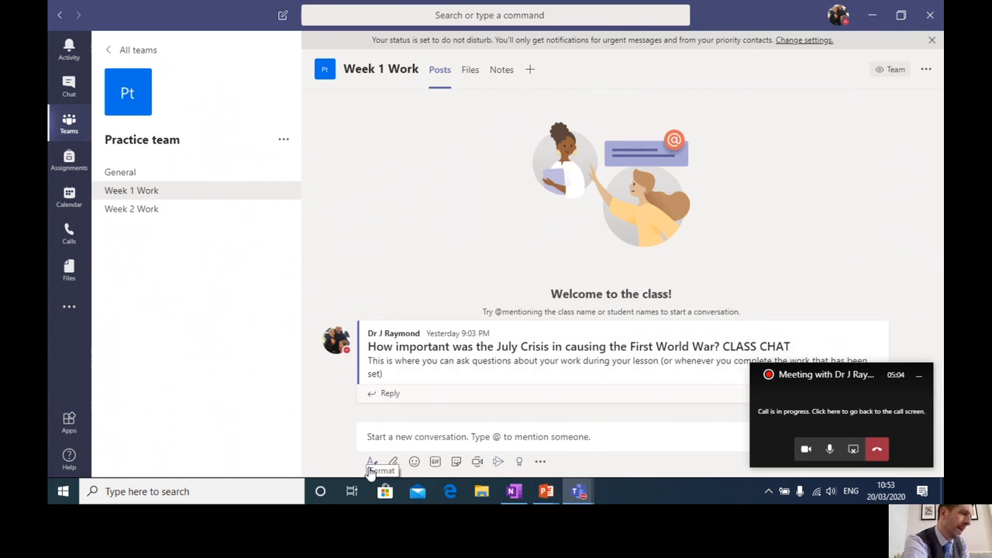
pyautogui.click(370, 462)
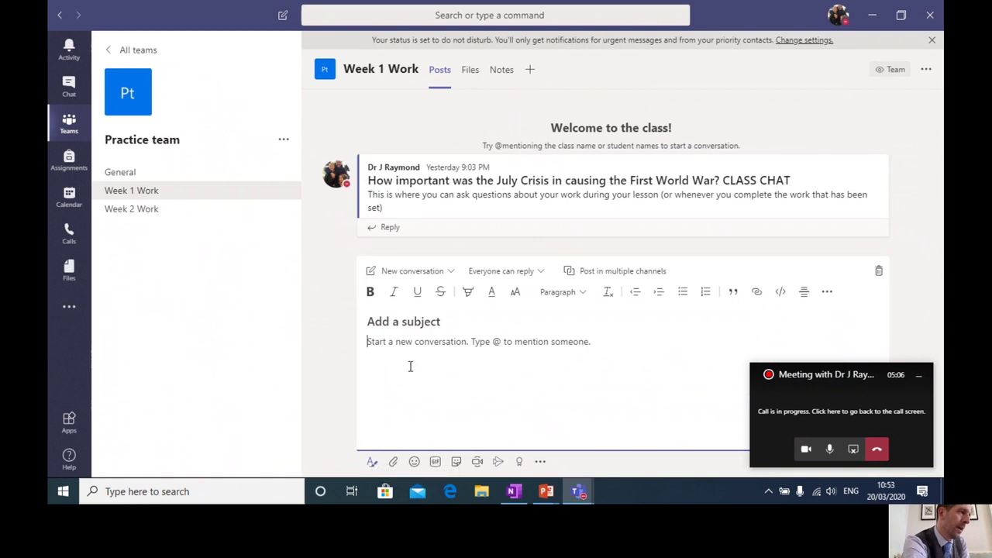
pyautogui.moveTo(502, 403)
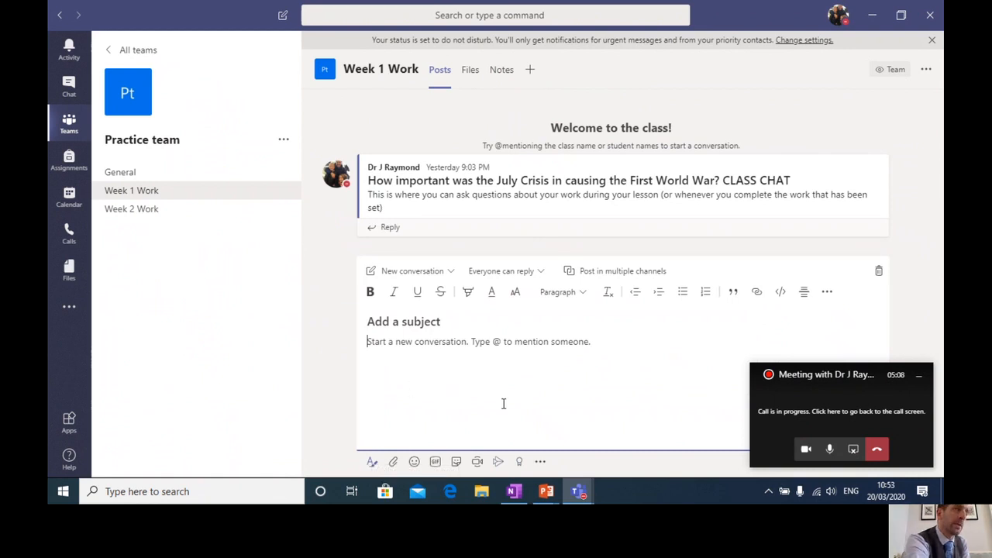
pyautogui.moveTo(505, 406)
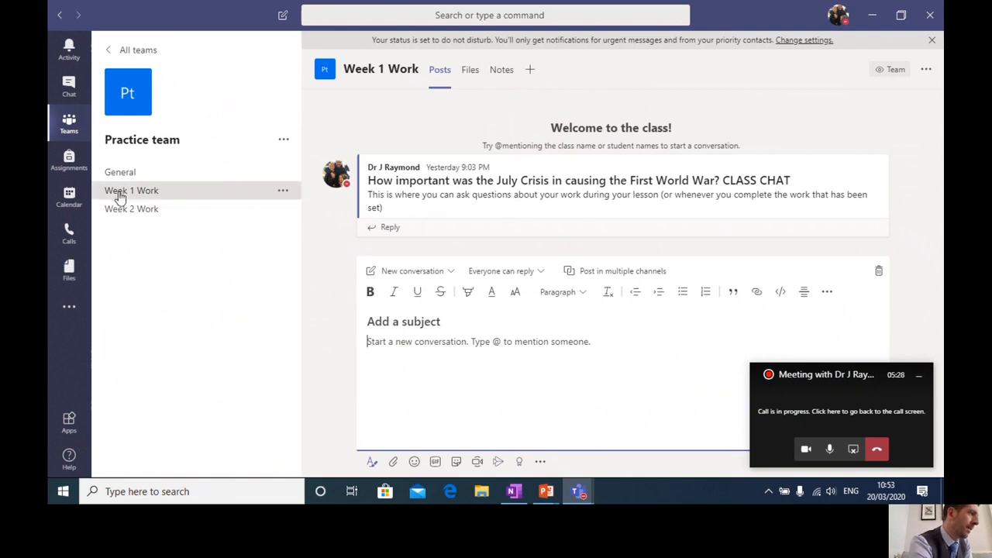
# Return to the General channel and load its Class Notebook welcome page.
pyautogui.click(120, 173)
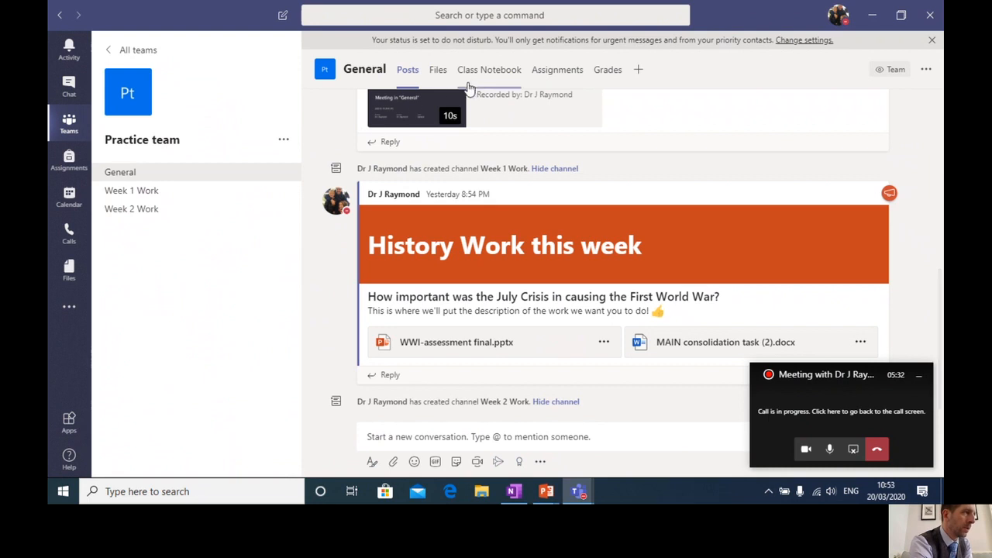
pyautogui.moveTo(488, 75)
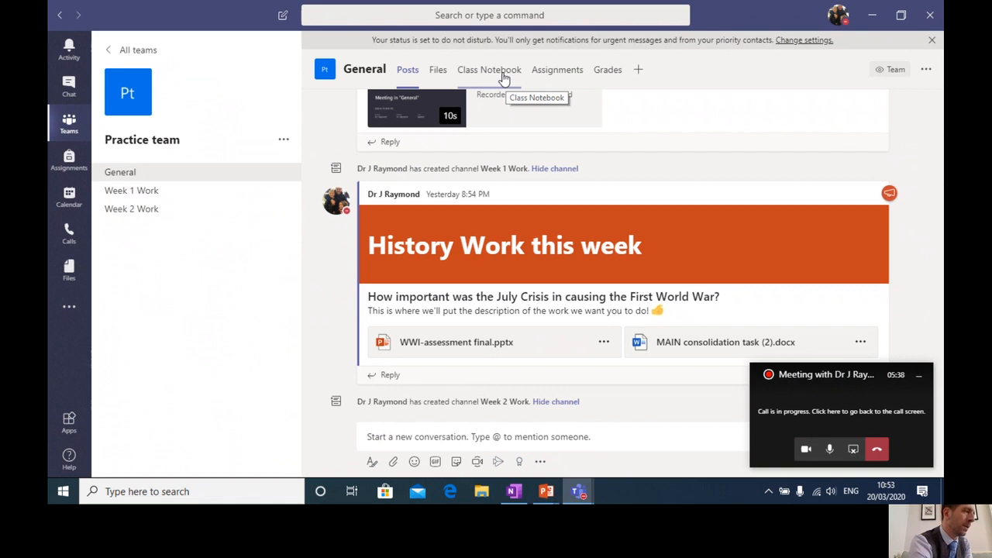
pyautogui.click(492, 69)
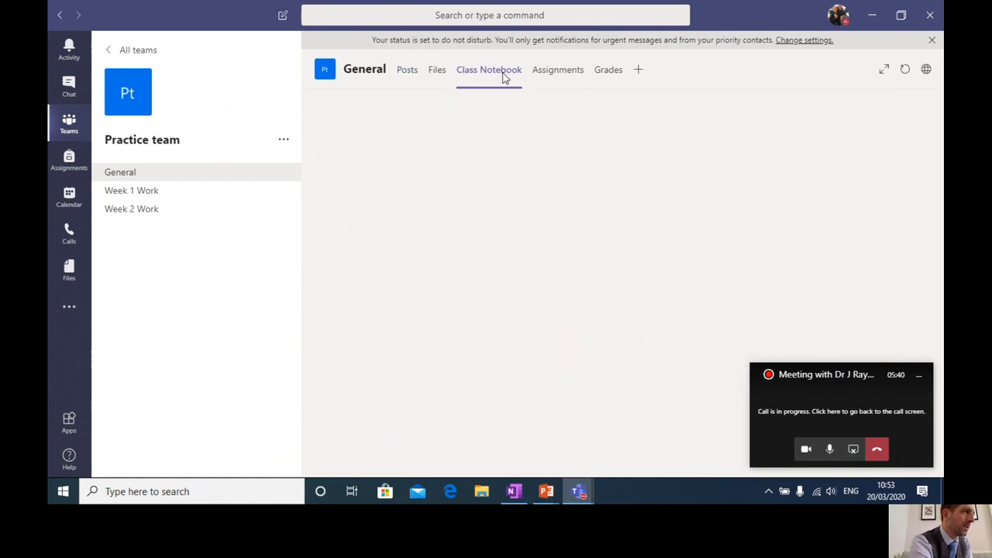
pyautogui.click(490, 68)
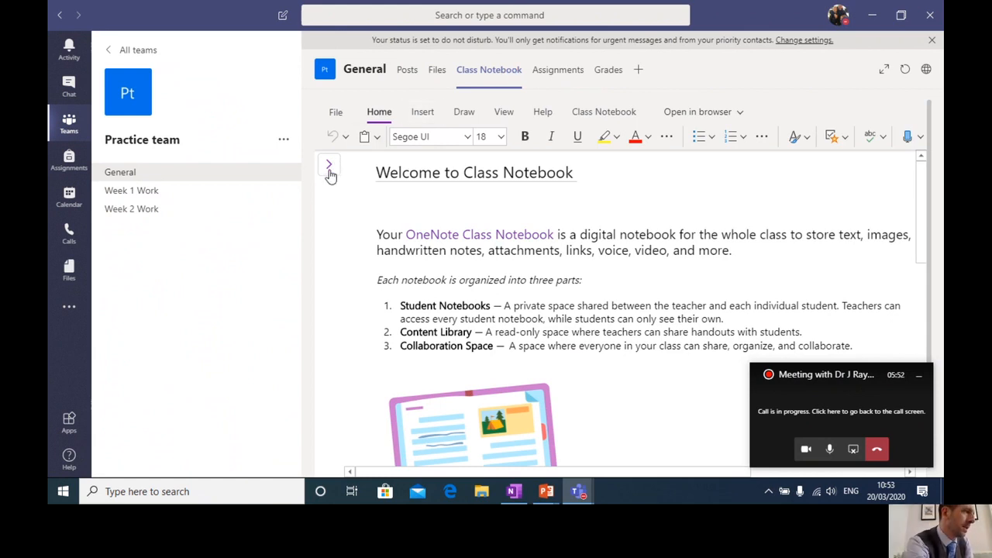
pyautogui.click(329, 164)
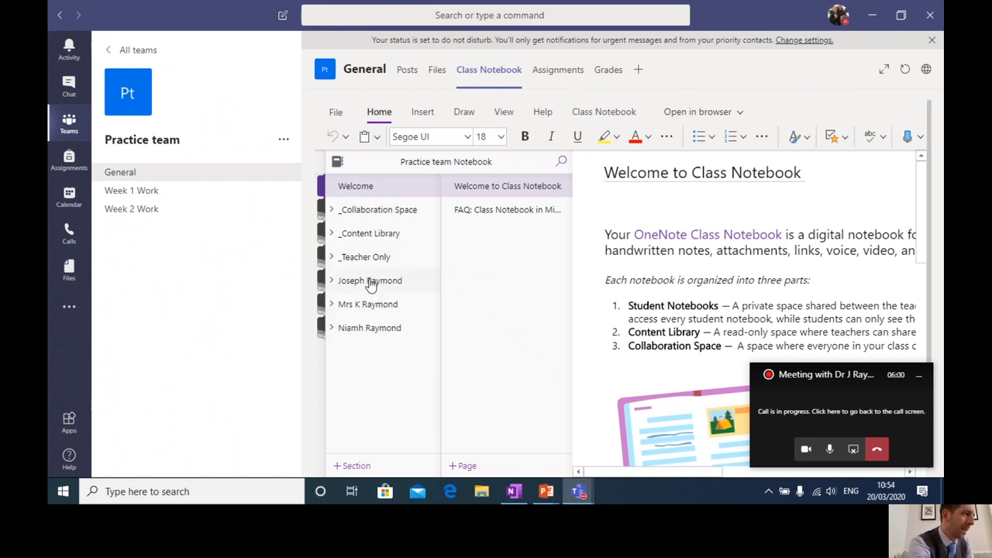
pyautogui.moveTo(366, 307)
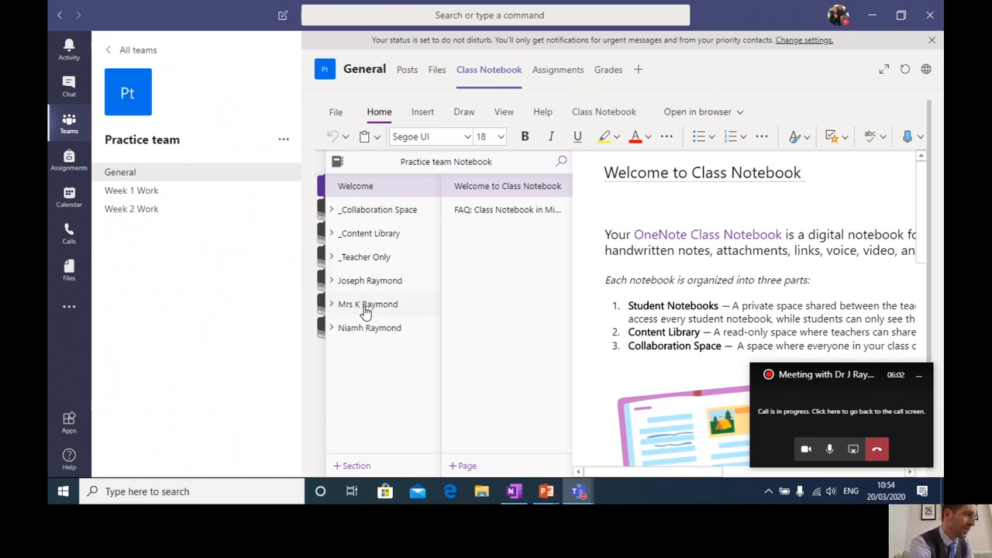
pyautogui.moveTo(384, 351)
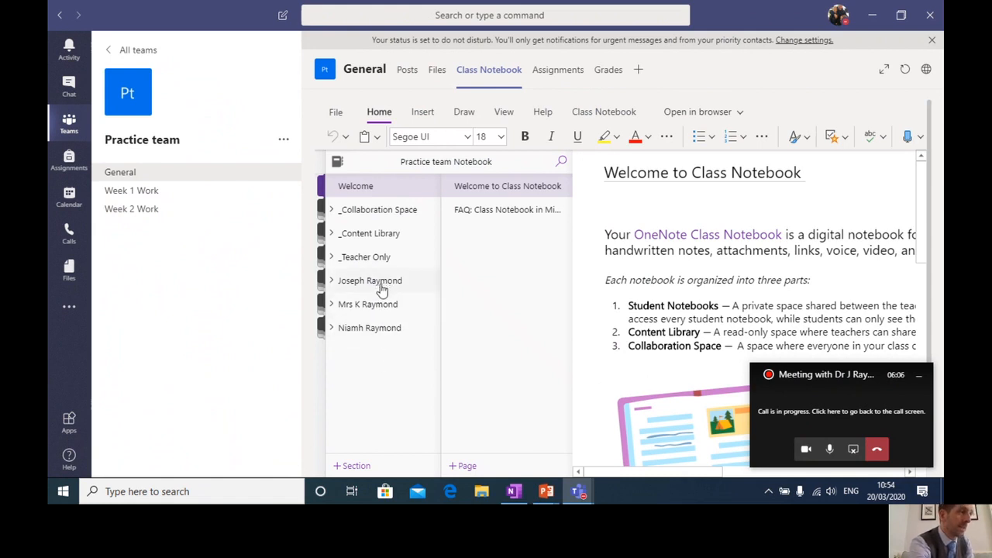
pyautogui.moveTo(411, 427)
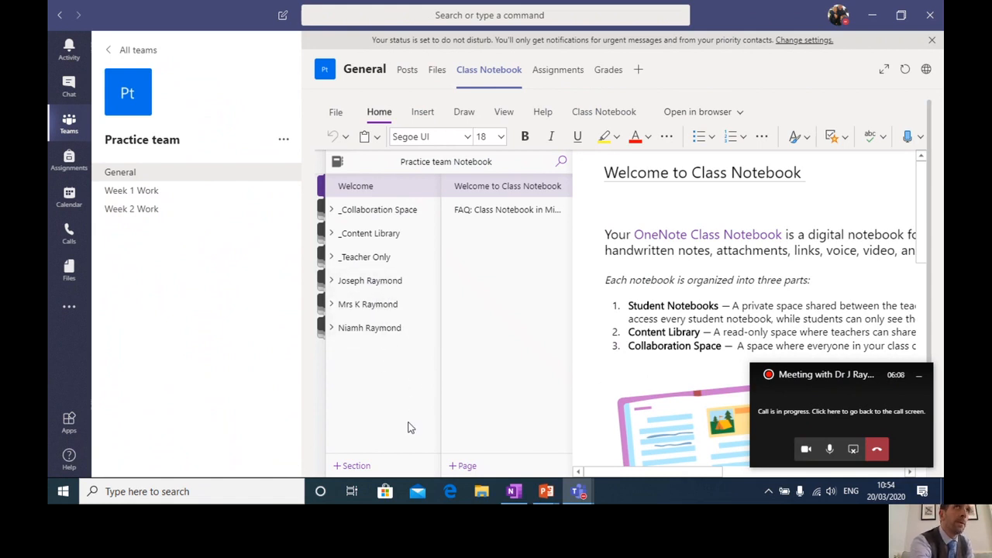
pyautogui.moveTo(394, 353)
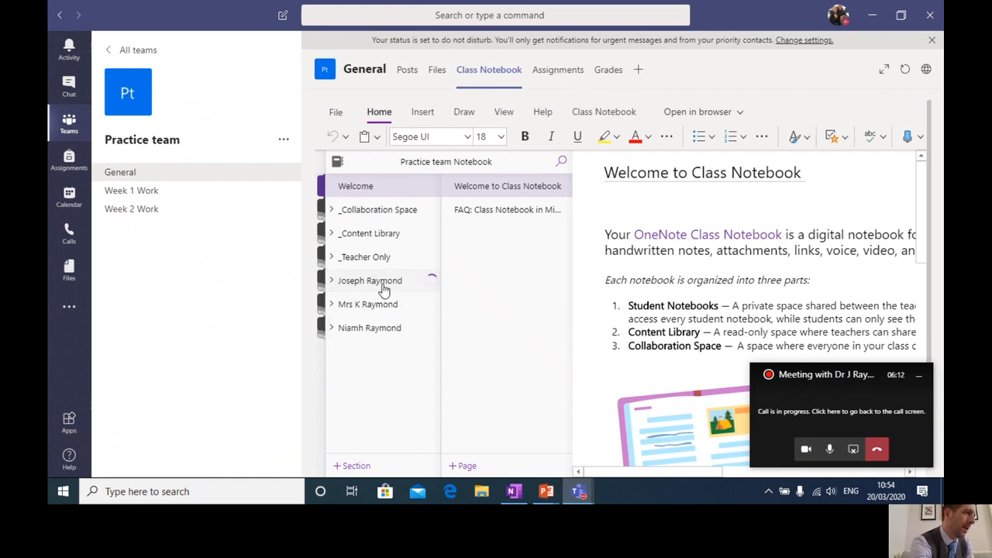
pyautogui.click(332, 281)
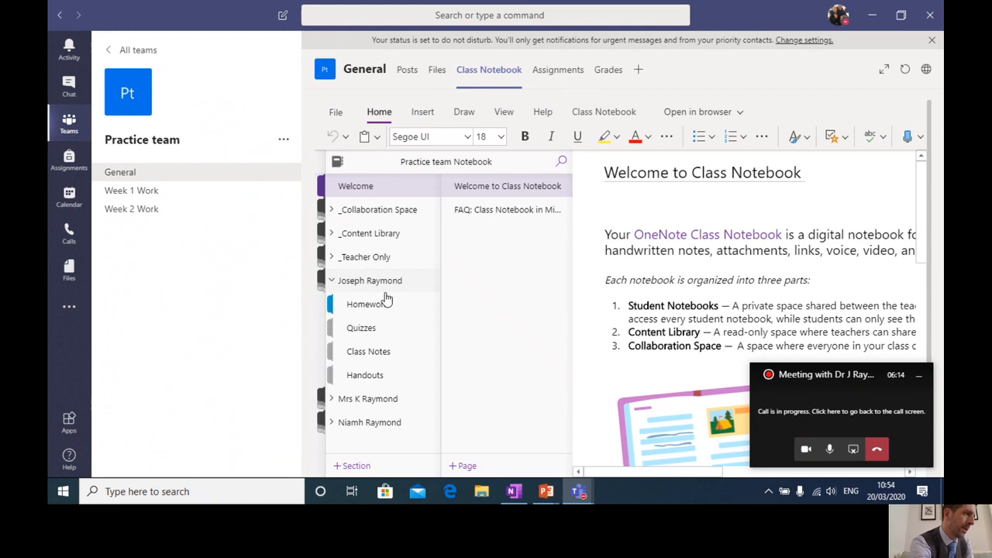
pyautogui.moveTo(388, 340)
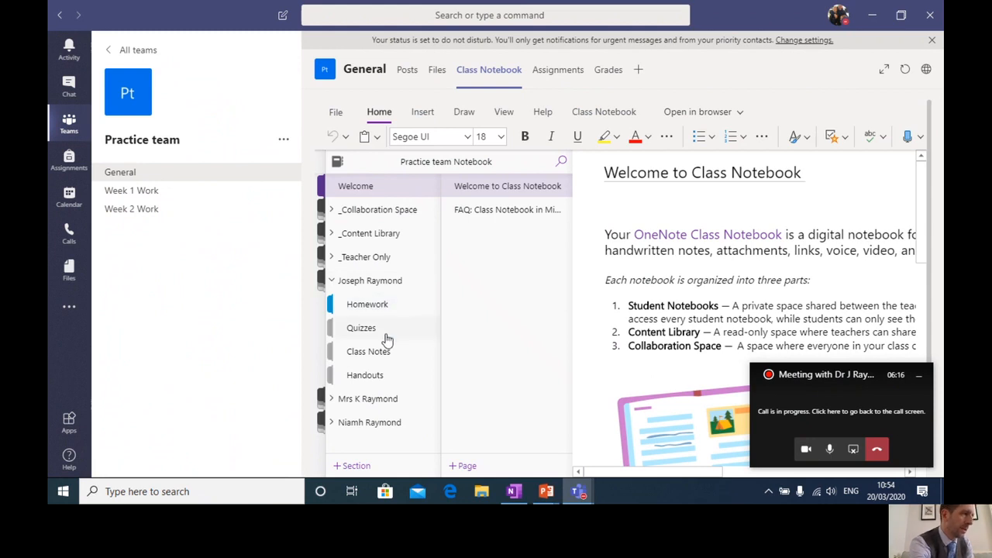
pyautogui.moveTo(379, 381)
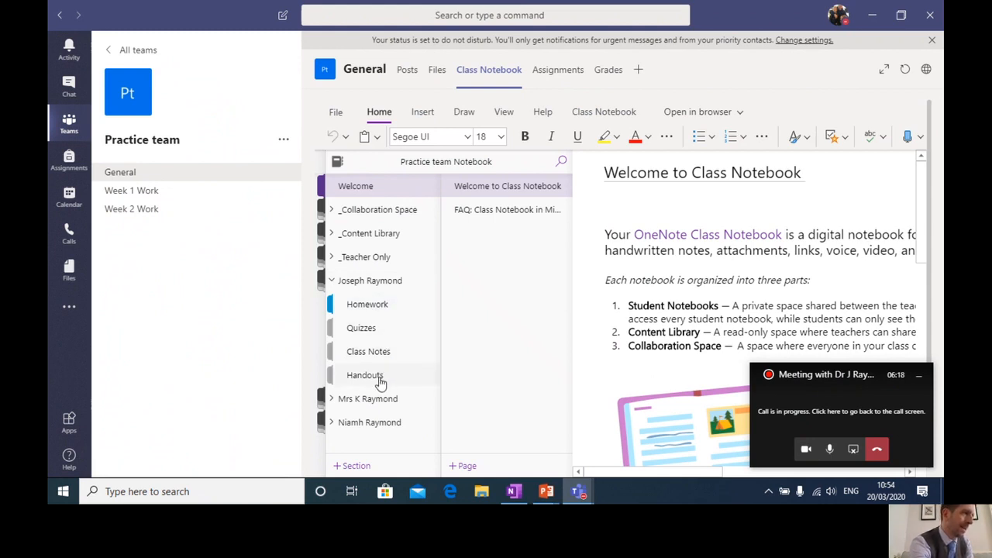
# Enter Class Notes and write test text 'hjkhkjhhk khjkhkjh' under 'History is the coolest subject!'.
pyautogui.click(369, 350)
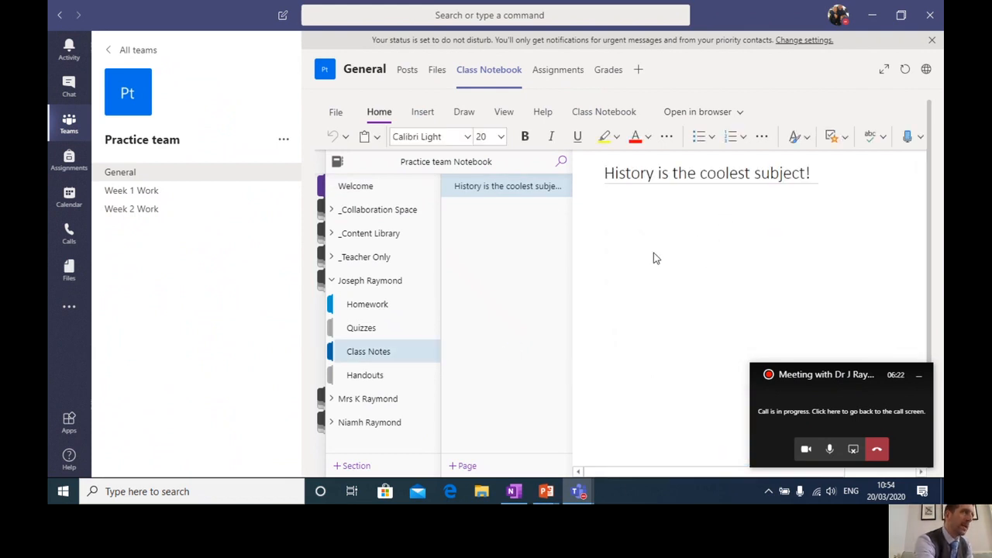
pyautogui.moveTo(664, 200)
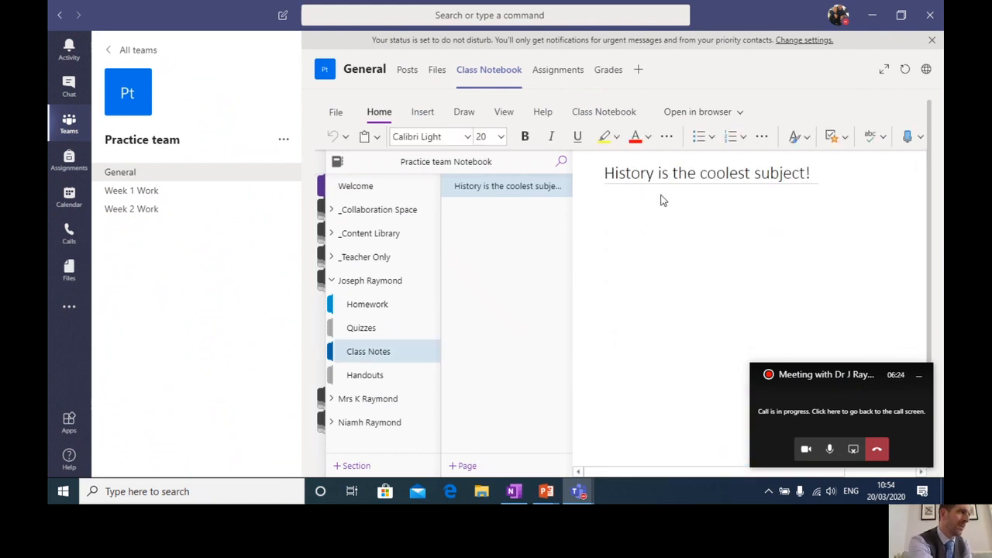
pyautogui.moveTo(794, 216)
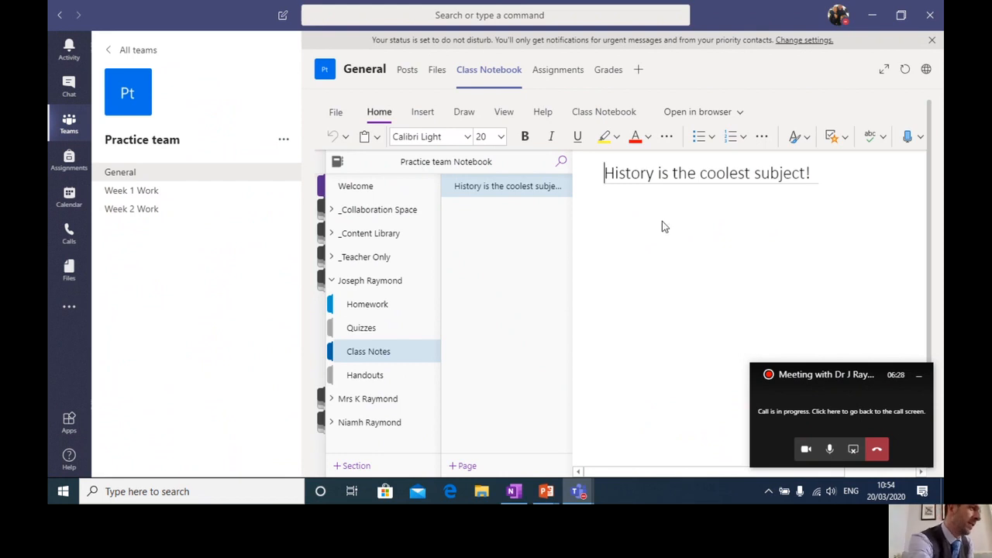
pyautogui.click(336, 161)
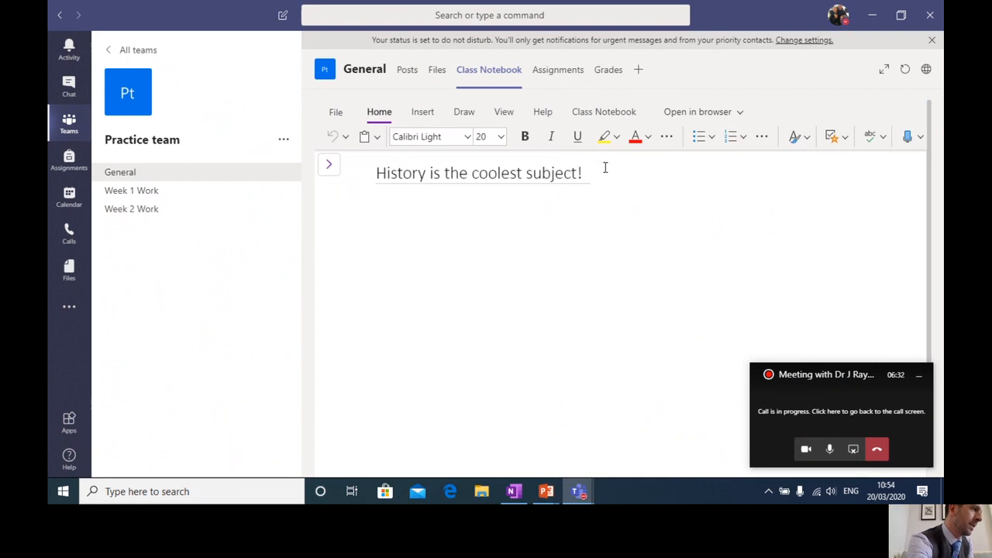
pyautogui.write('hjkhkjhhk')
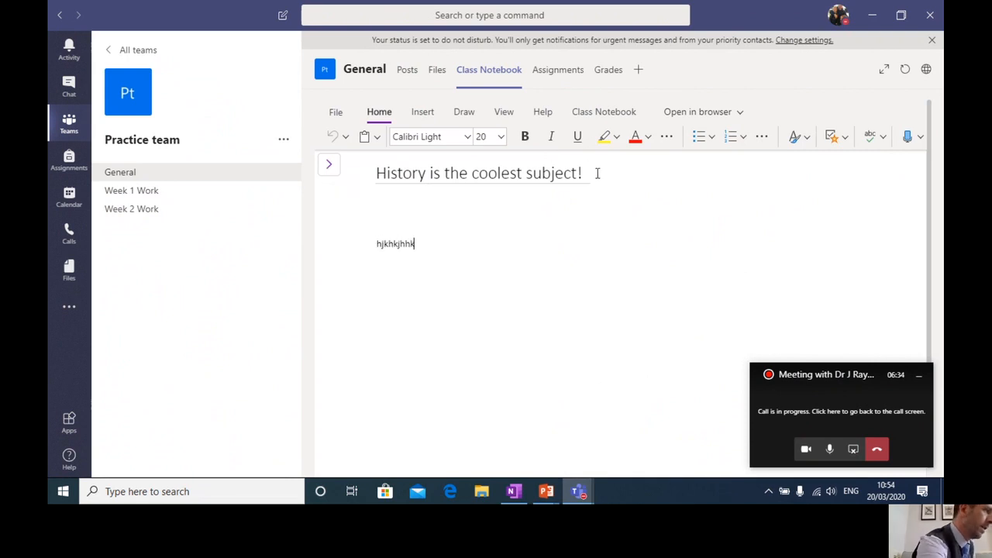
pyautogui.write('khjkhkjh')
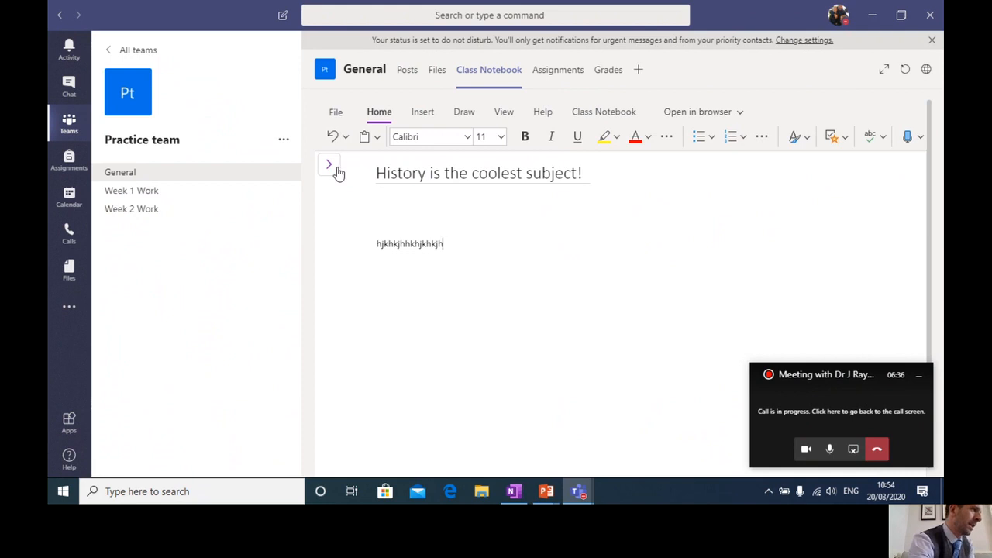
pyautogui.click(329, 164)
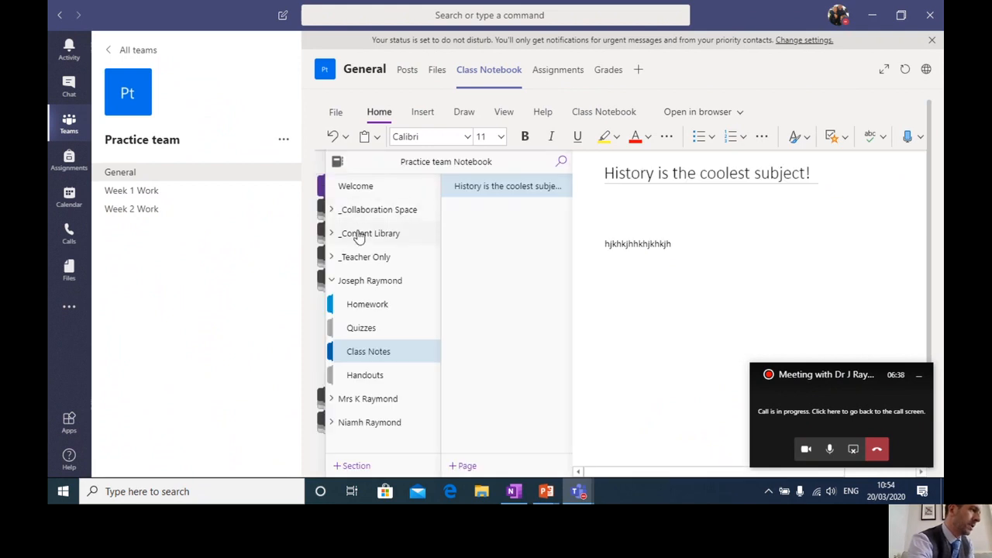